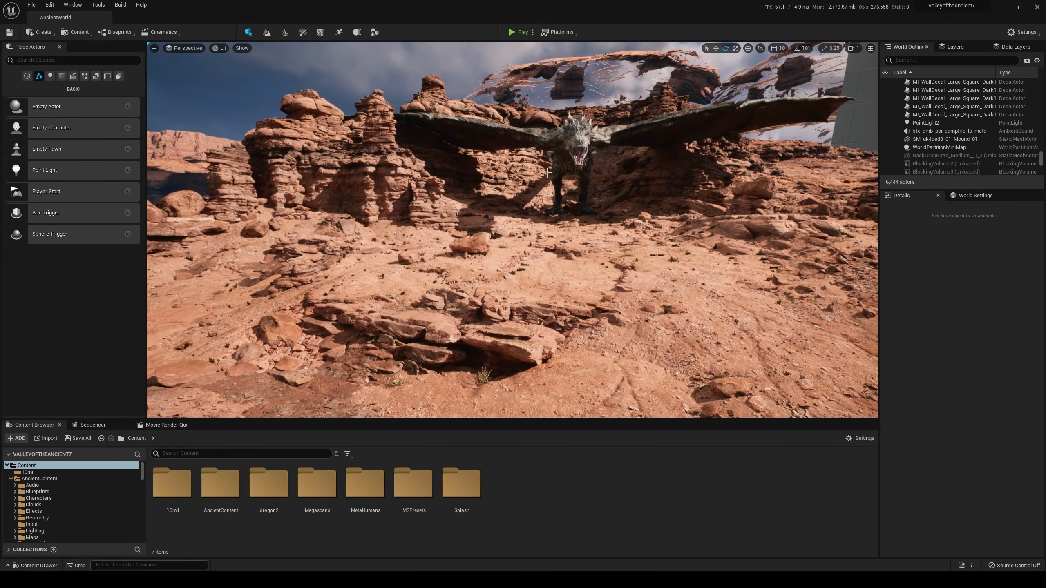
mouse_move(375, 32)
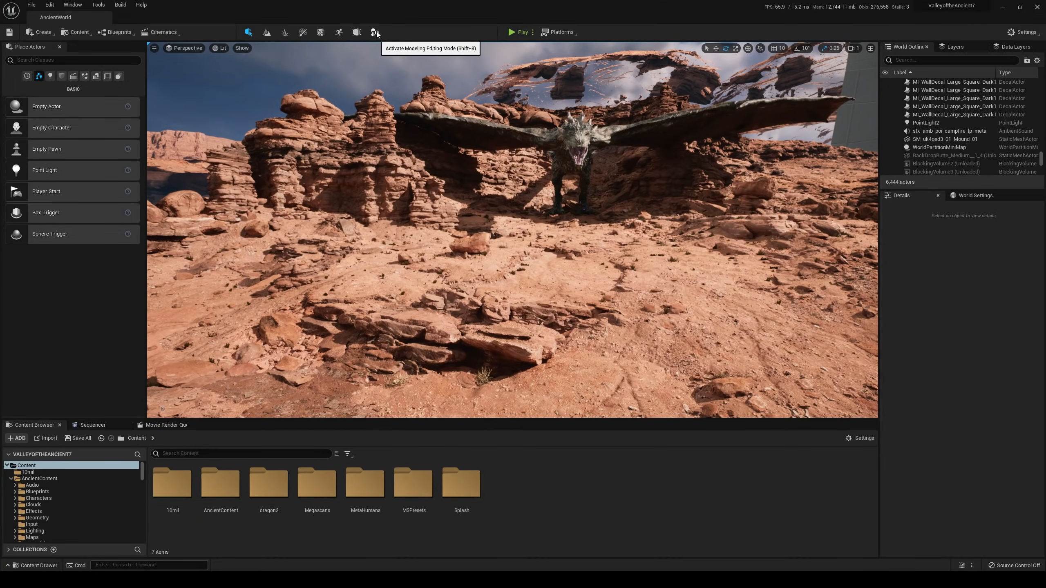
Enter Modeling mode and place Box shape meshes on the desert ground in front of the dragon
click(376, 32)
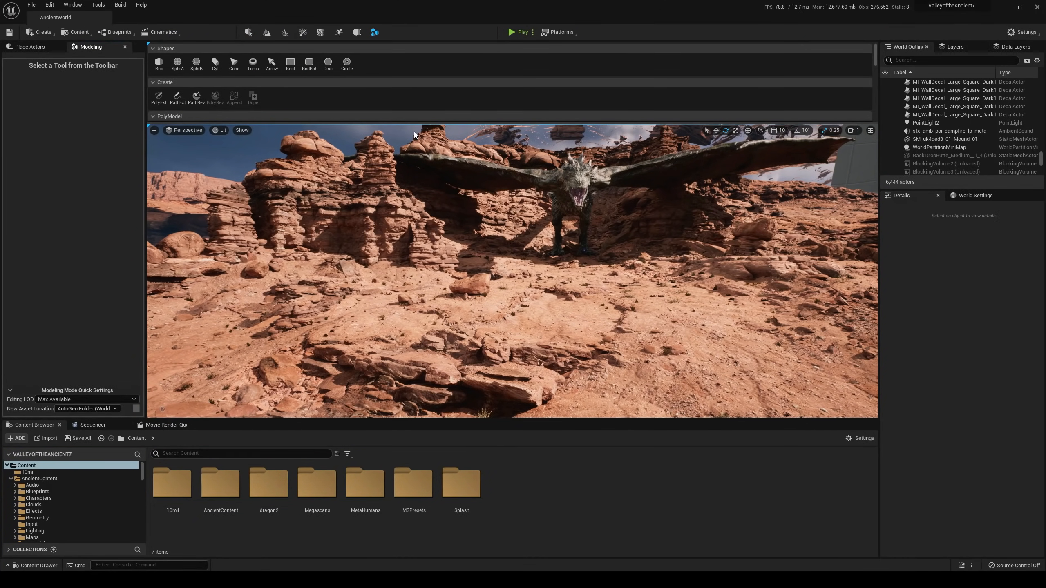
click(159, 64)
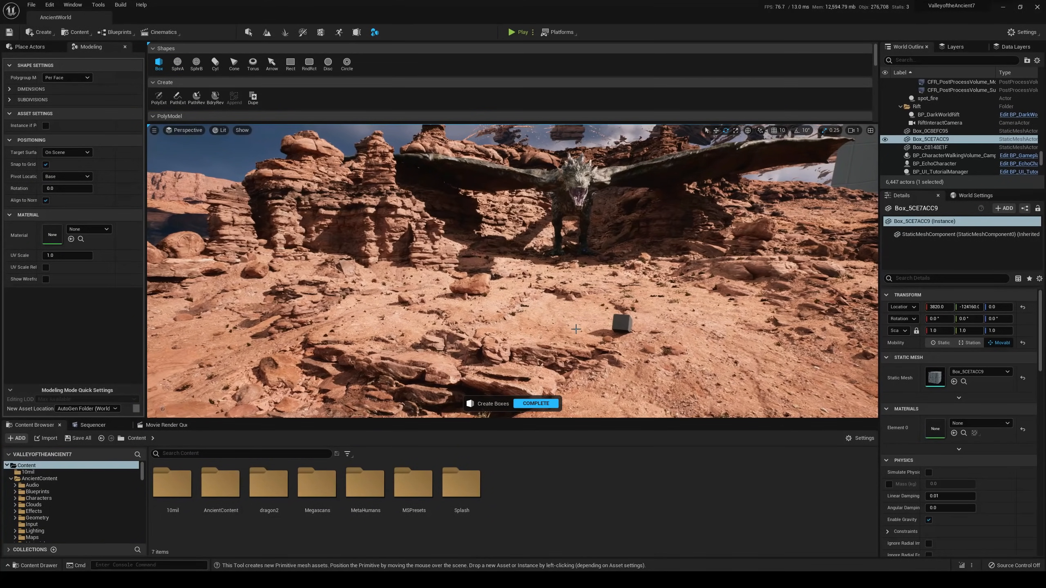
click(534, 300)
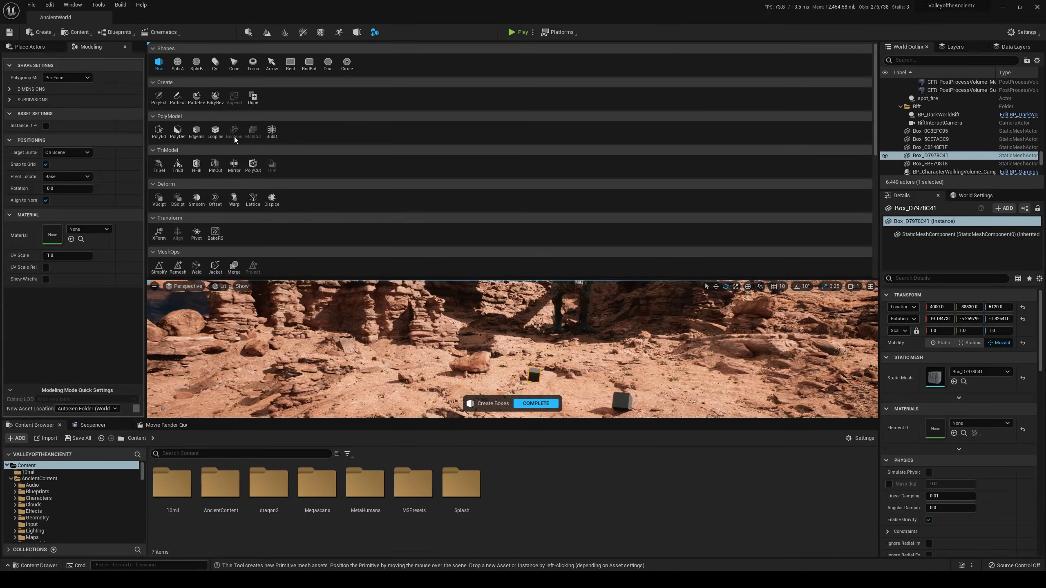
Browse the Place Actors Shapes category and the modeling tool palette down to volumes and LODs
click(28, 46)
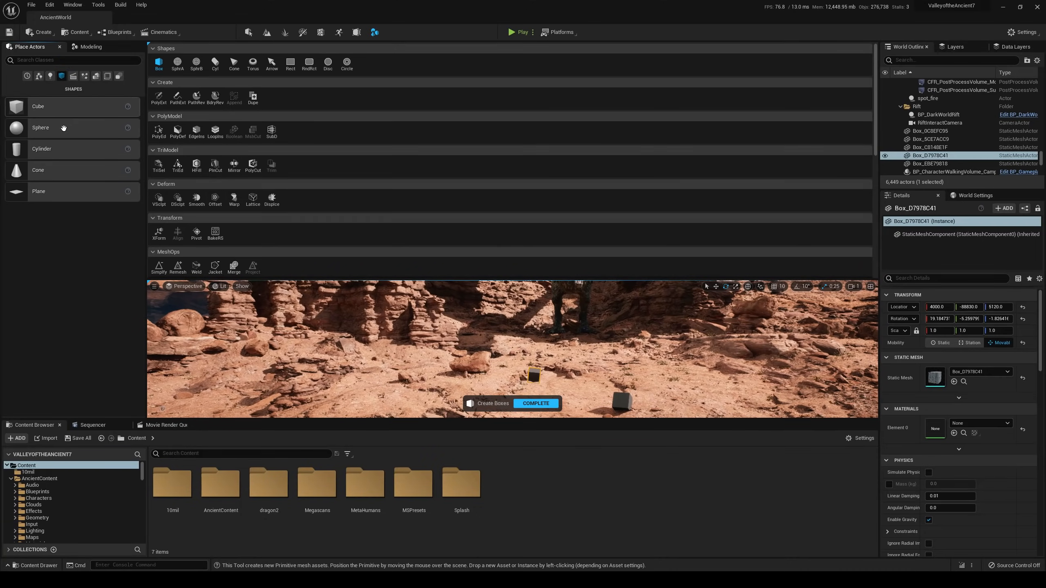
mouse_move(57, 184)
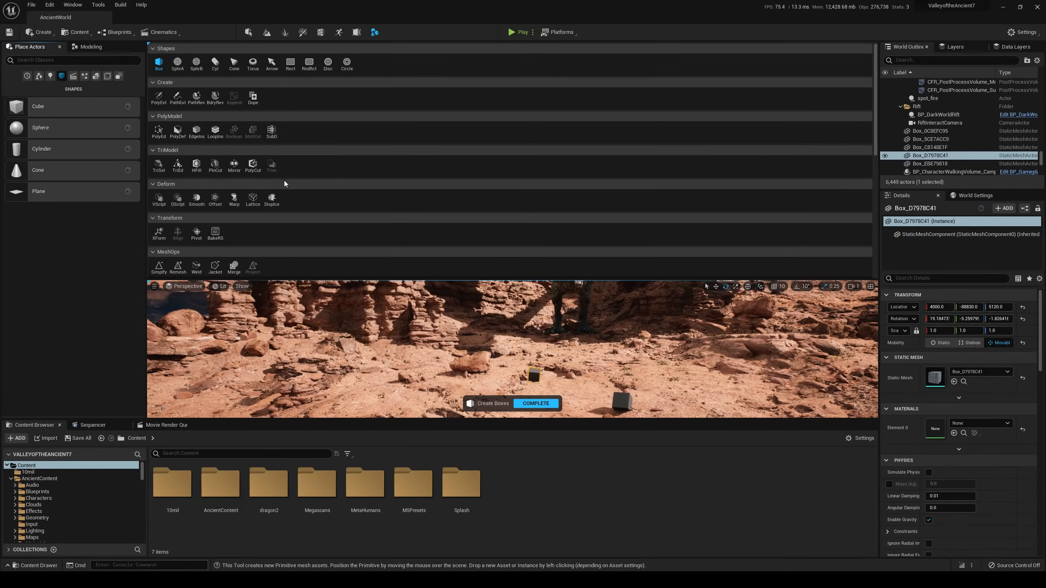
scroll(down, 3)
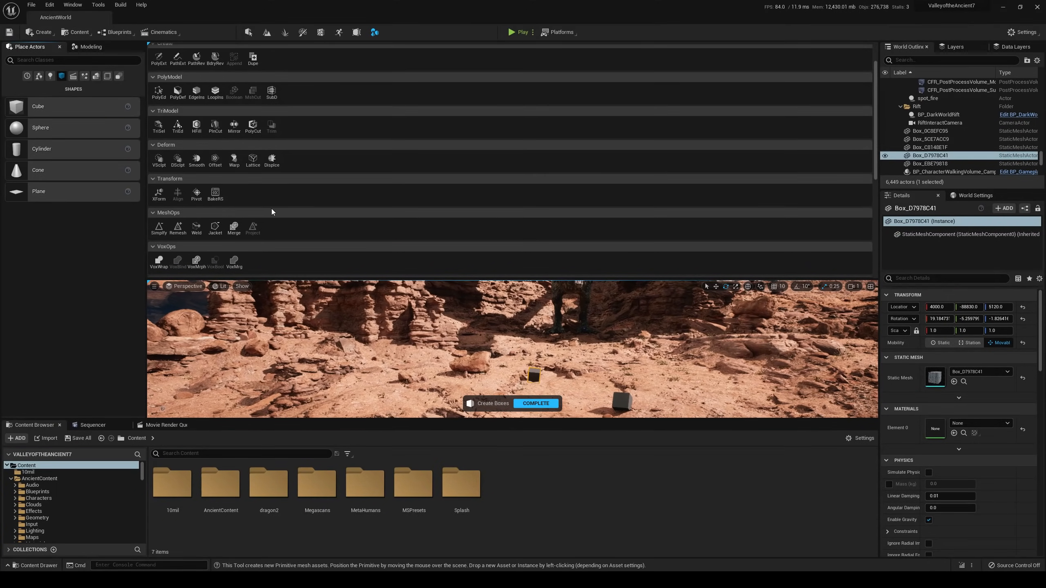
scroll(down, 3)
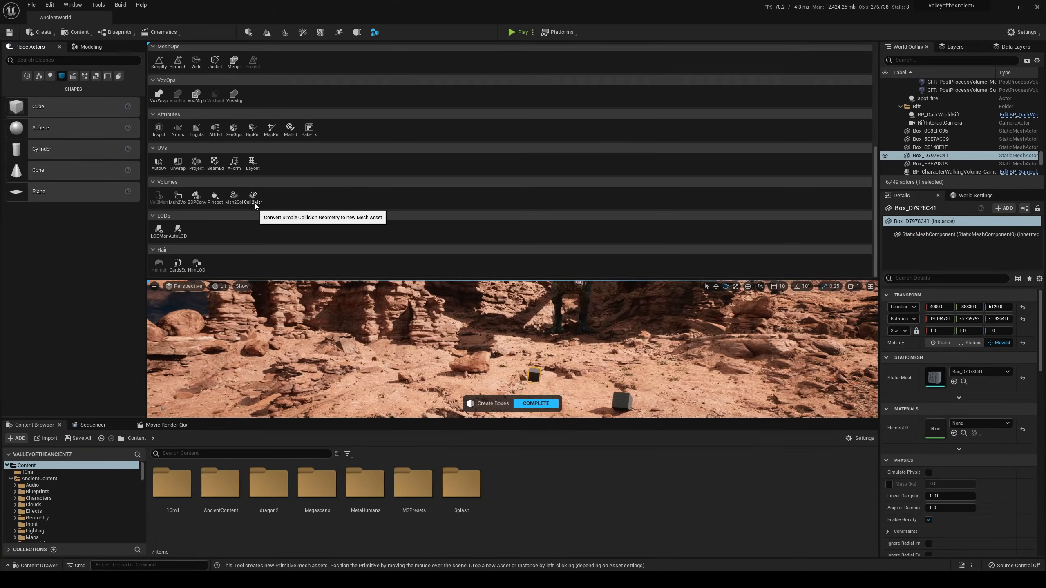
mouse_move(276, 247)
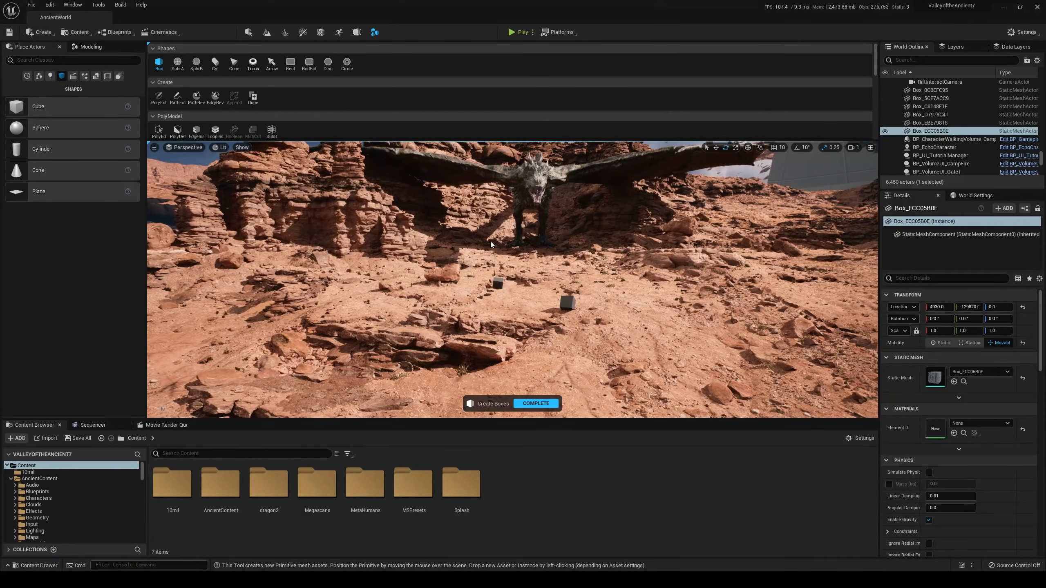
Bring the Megascans 3D_Assets banana static mesh into the level among the boxes
click(253, 63)
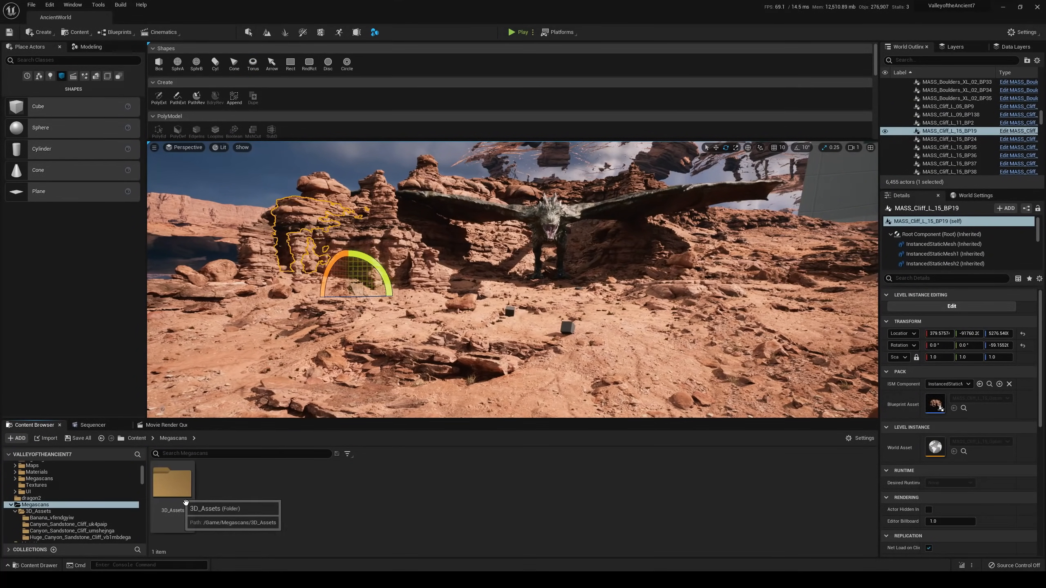
double_click(172, 482)
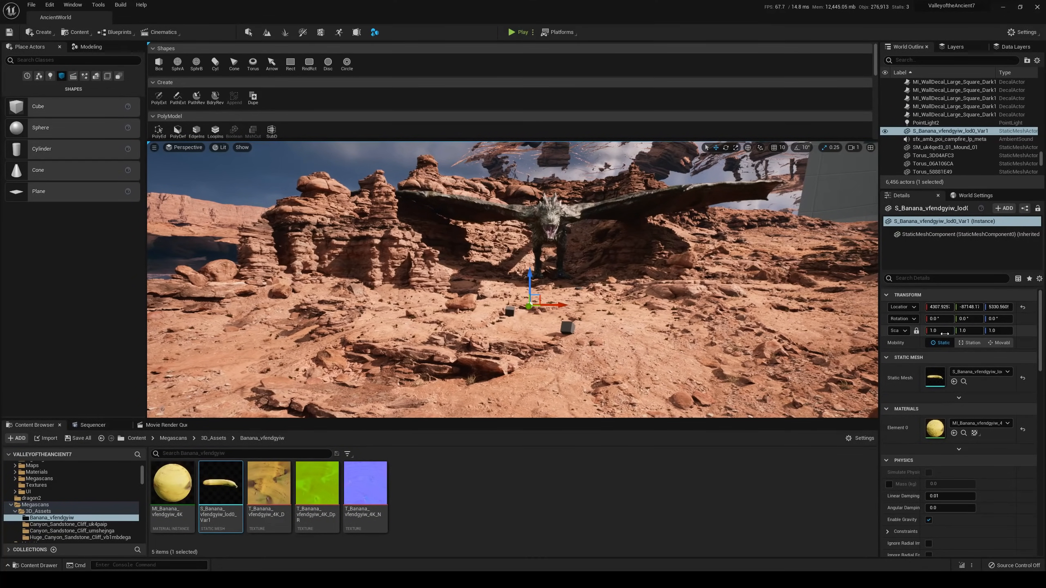
Scale the banana to 100 on all axes so it stands as a giant upright banana
text(50.0)
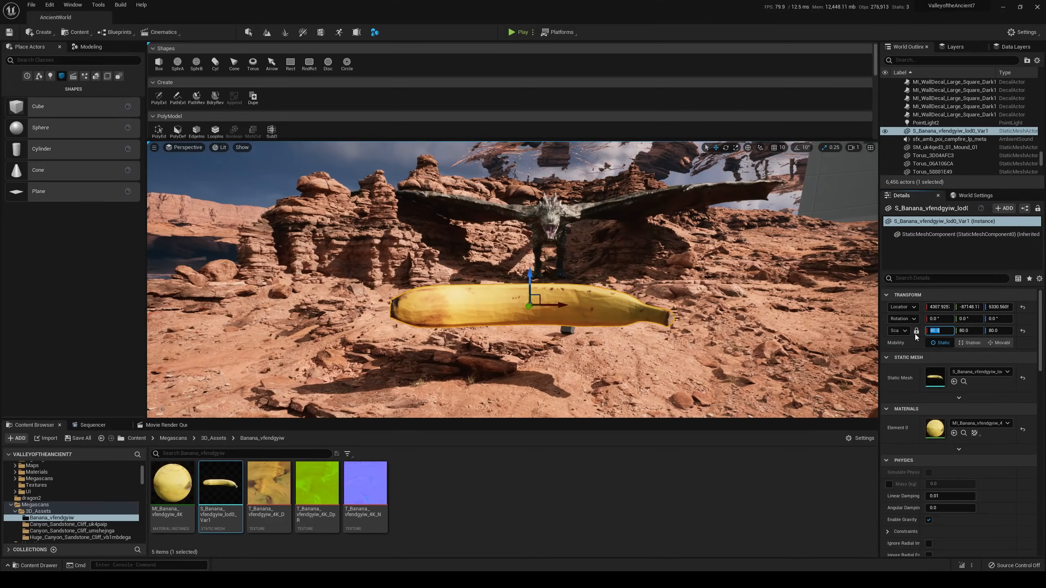
text(100.0)
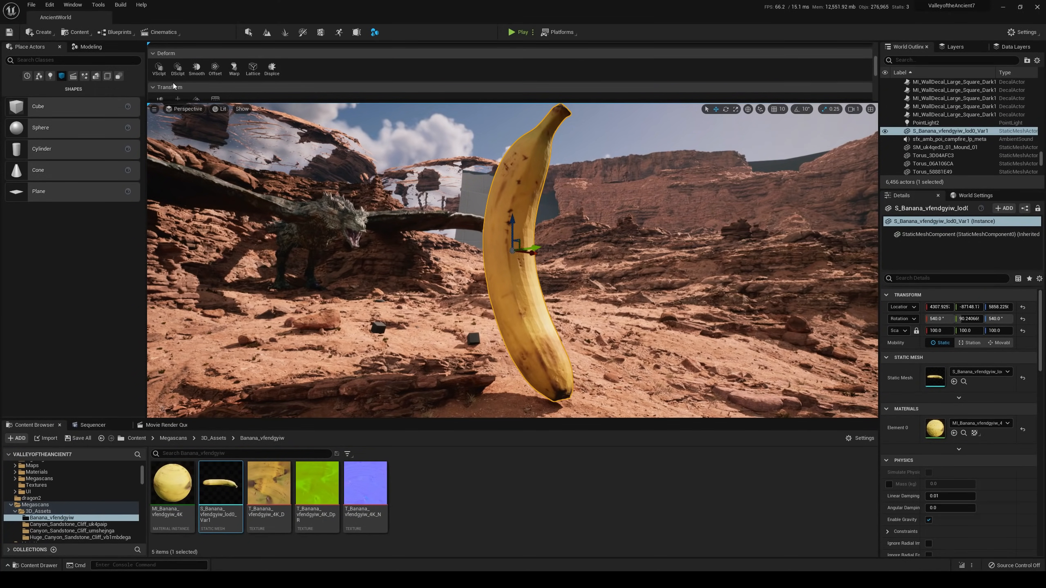
mouse_move(234, 69)
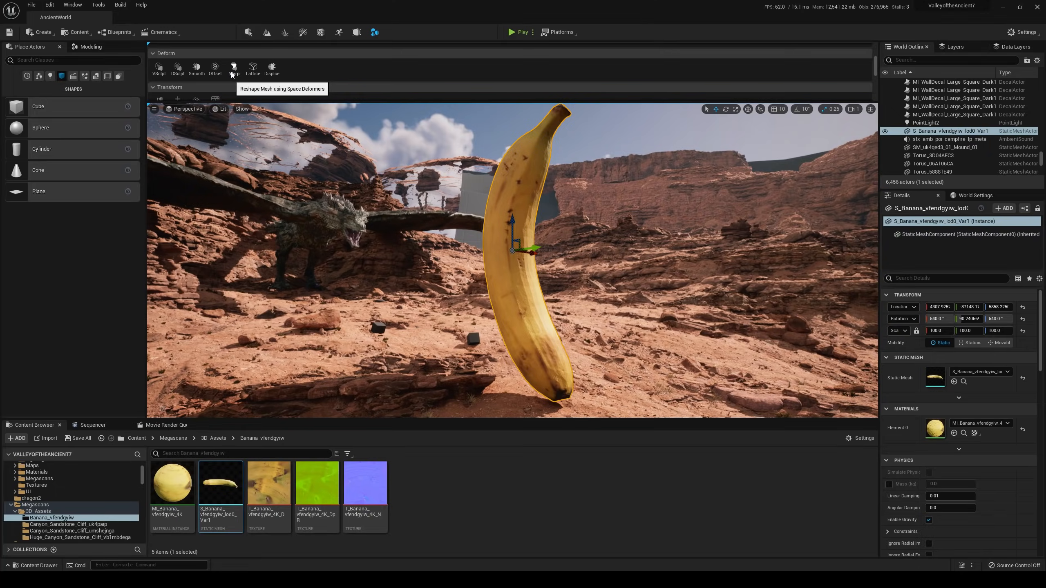
Apply a Lattice deform to the banana and drag its top control points to bend it sideways
click(253, 68)
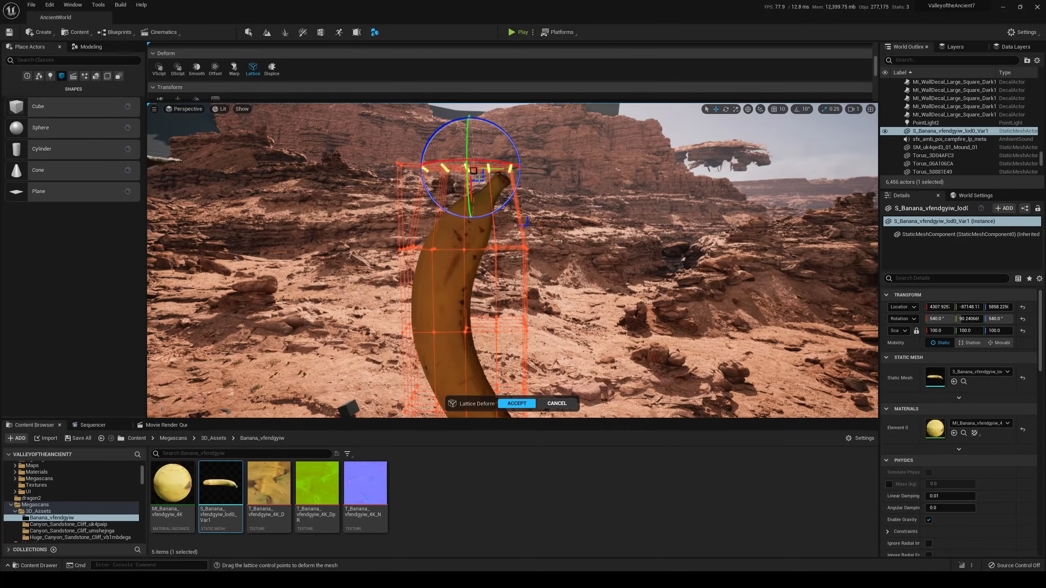
drag(469, 167, 477, 170)
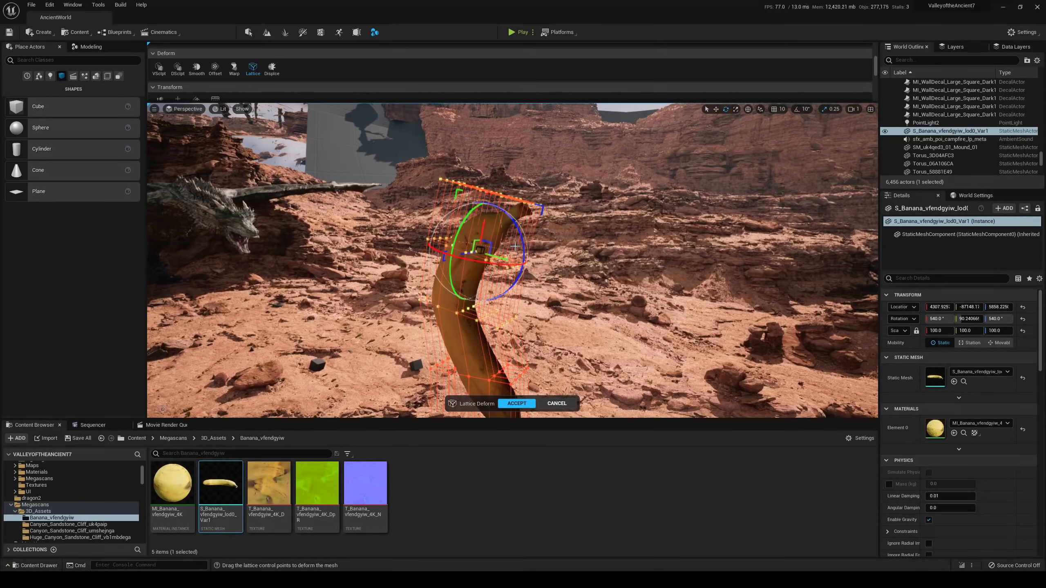
click(79, 32)
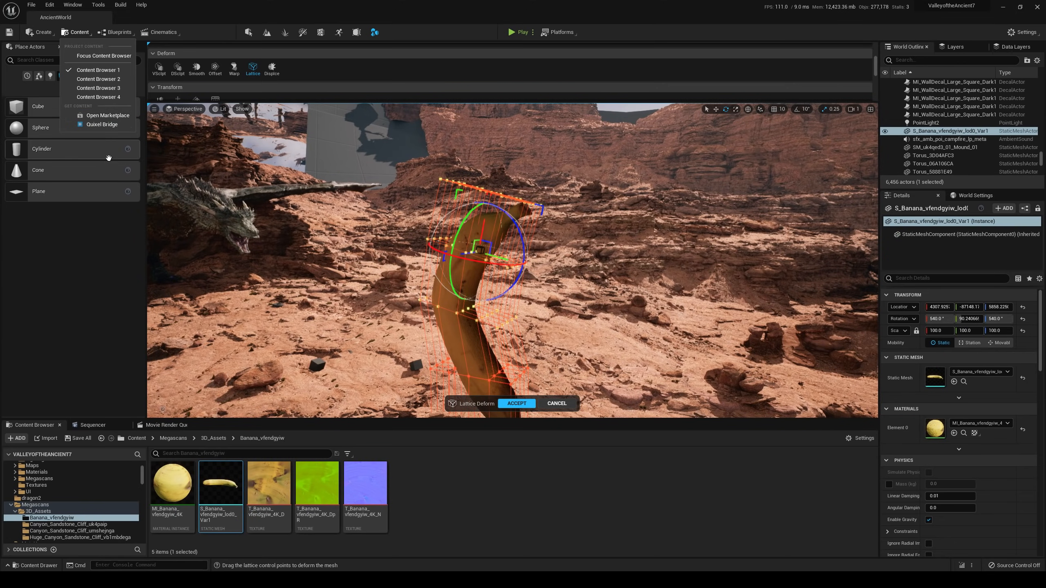
mouse_move(281, 176)
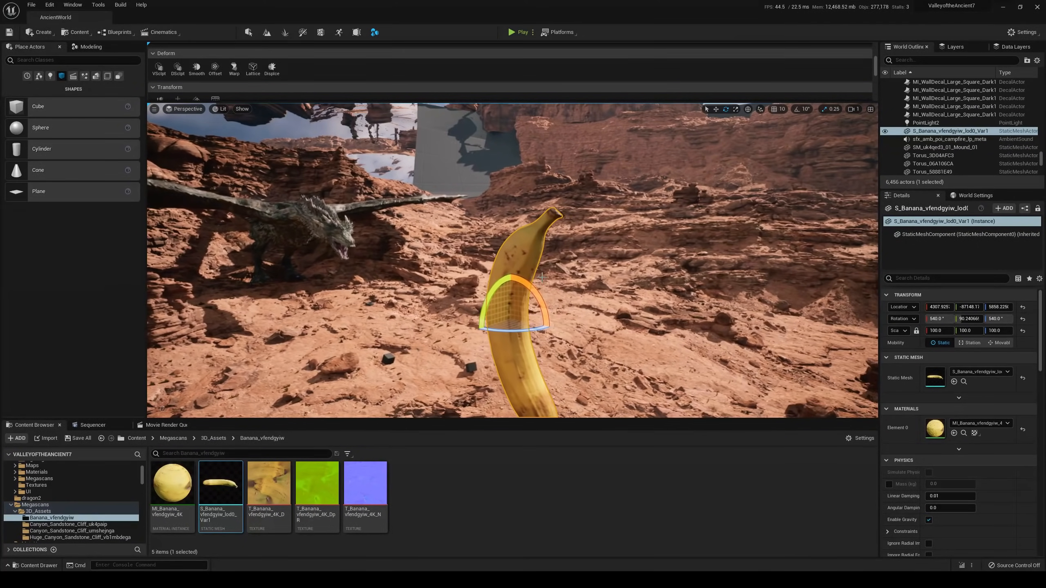
Run another Lattice deform curling the banana's top further and accept it
click(252, 67)
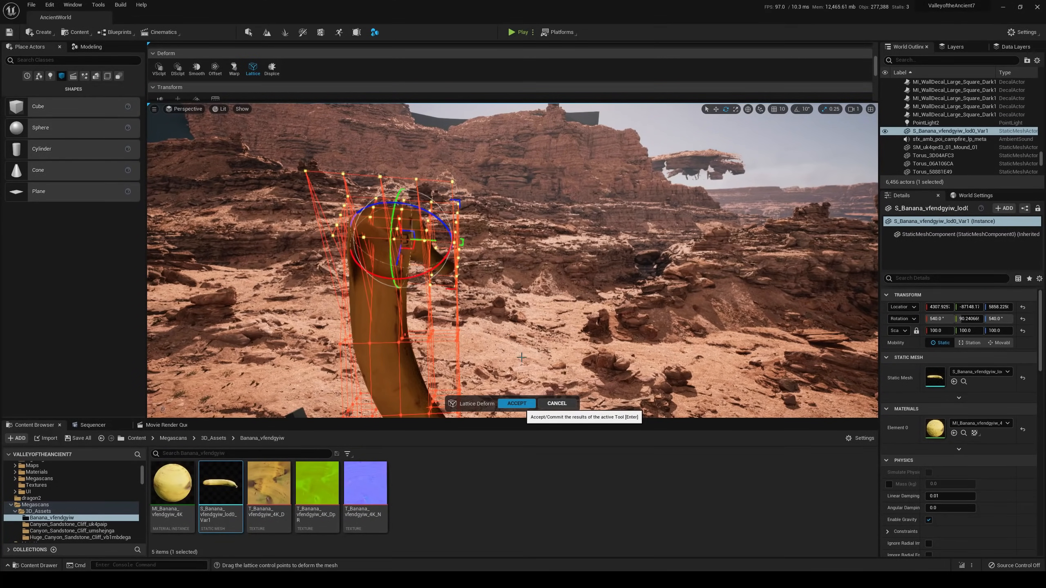
click(517, 403)
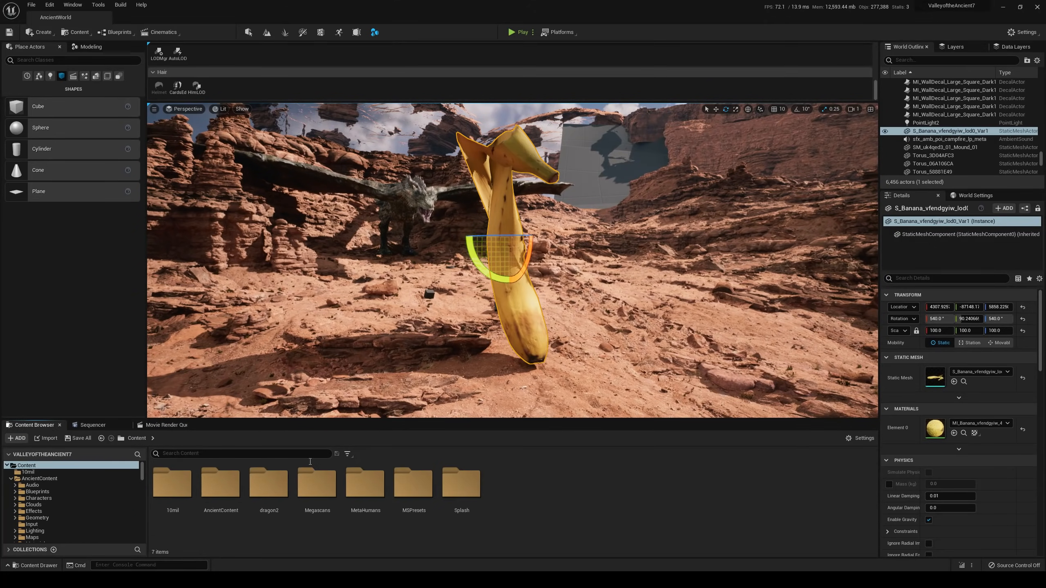
Place BP_Vivian2 beside the banana and add the Hair_S_PulledBack groom from MaleHair_pfn
click(365, 482)
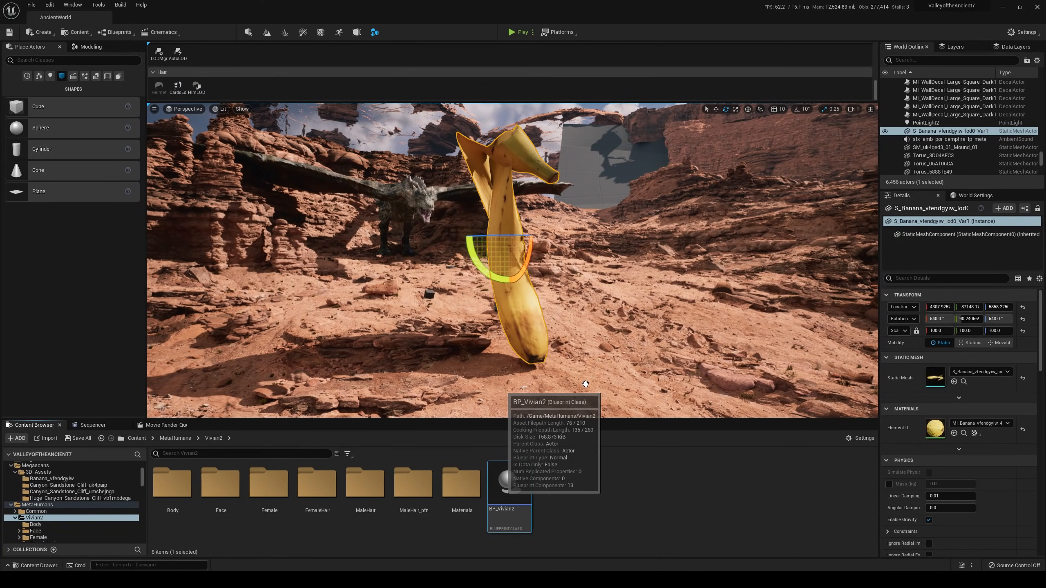
mouse_move(590, 357)
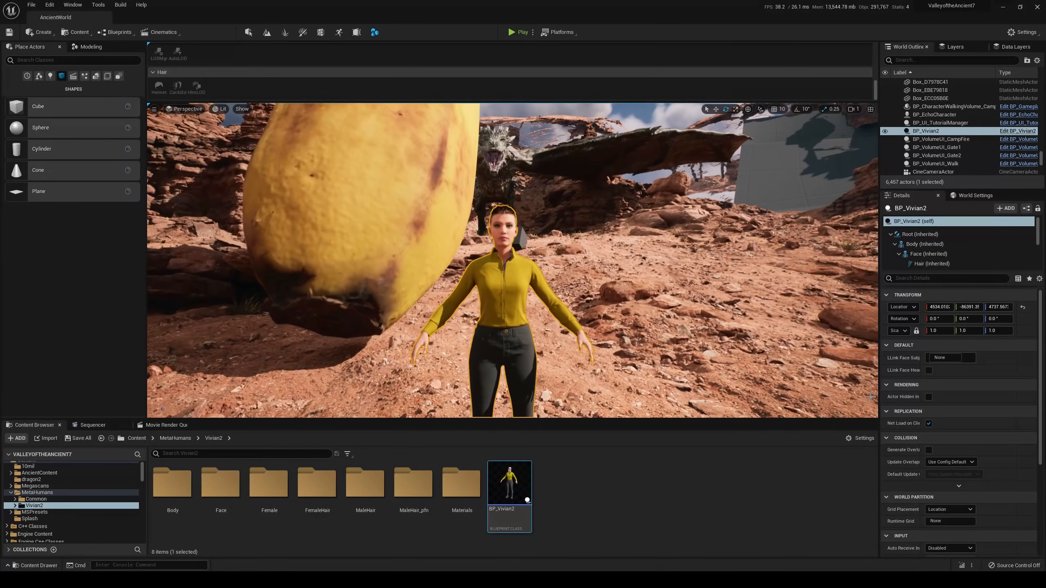
click(932, 263)
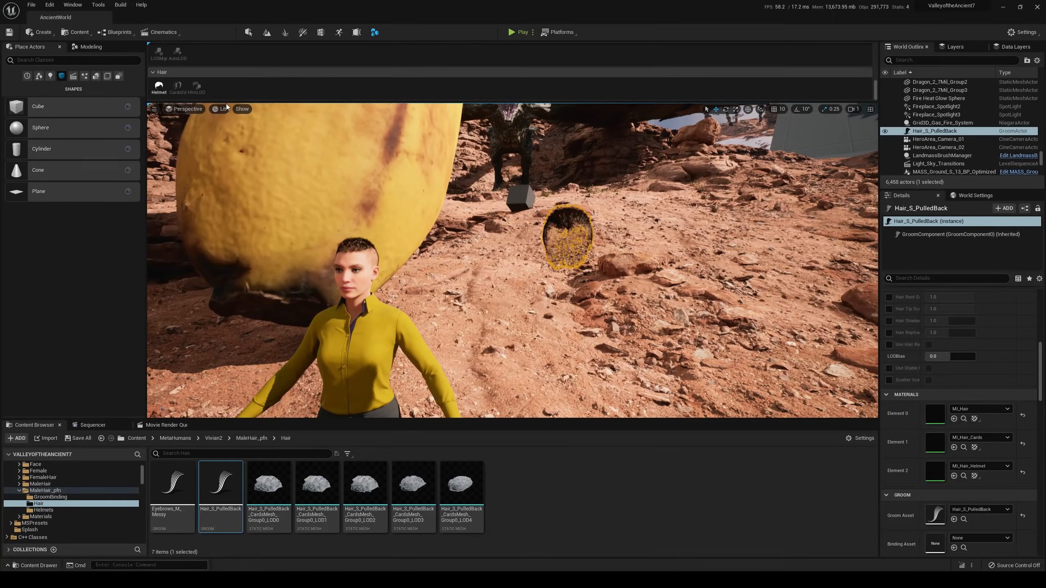
mouse_move(159, 87)
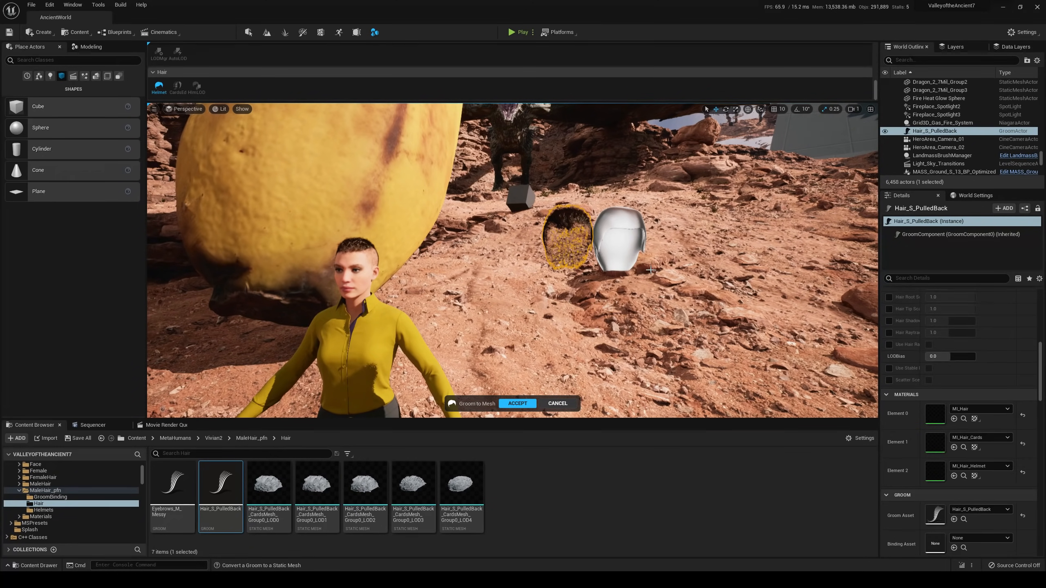
Convert the pulled-back groom into a helmet-shaped static mesh with Hair > Helmet
click(517, 402)
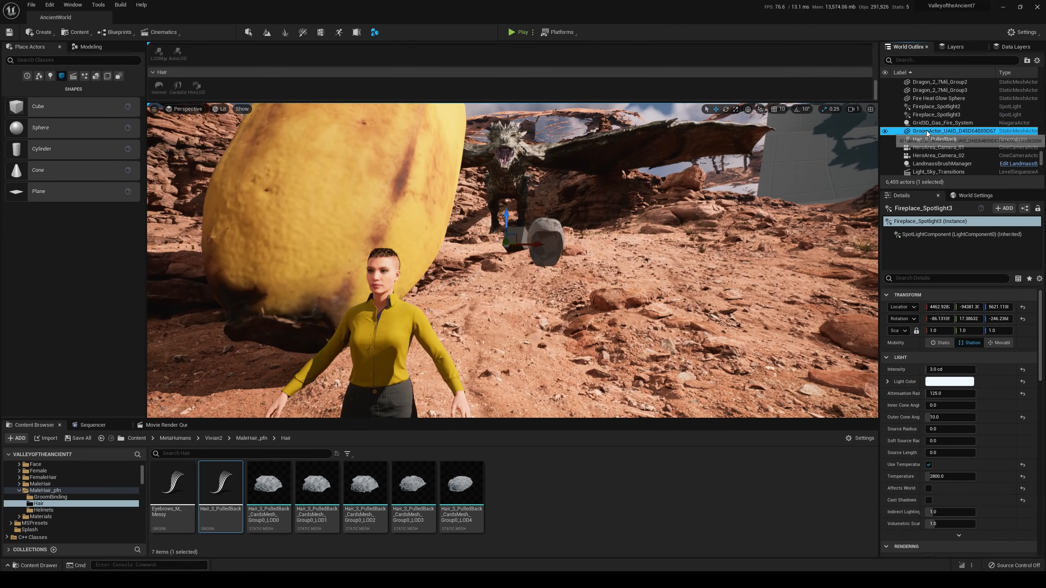
Attach the helmet mesh to BP_Vivian2 and reset its location to 0,0,0 onto her head
right_click(543, 240)
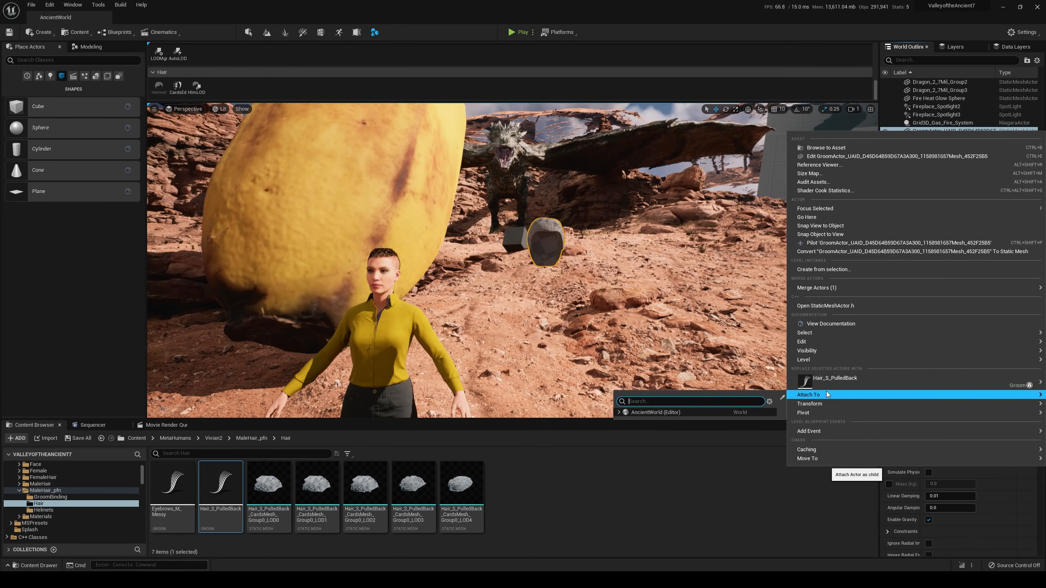
text(v)
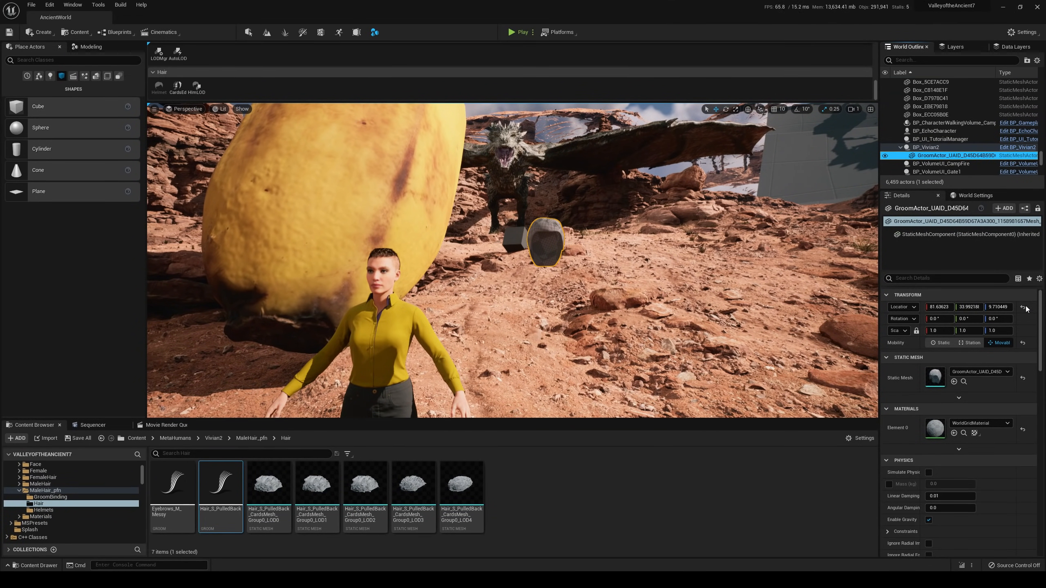
click(1023, 307)
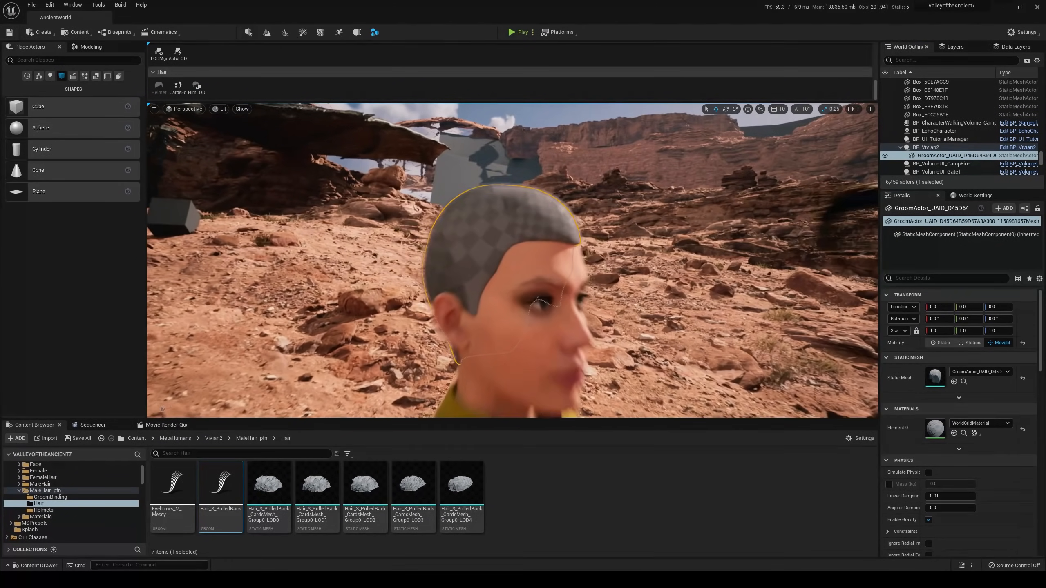
Assign the magenta AliasMaster material to the helmet's Element 0 slot
click(1006, 423)
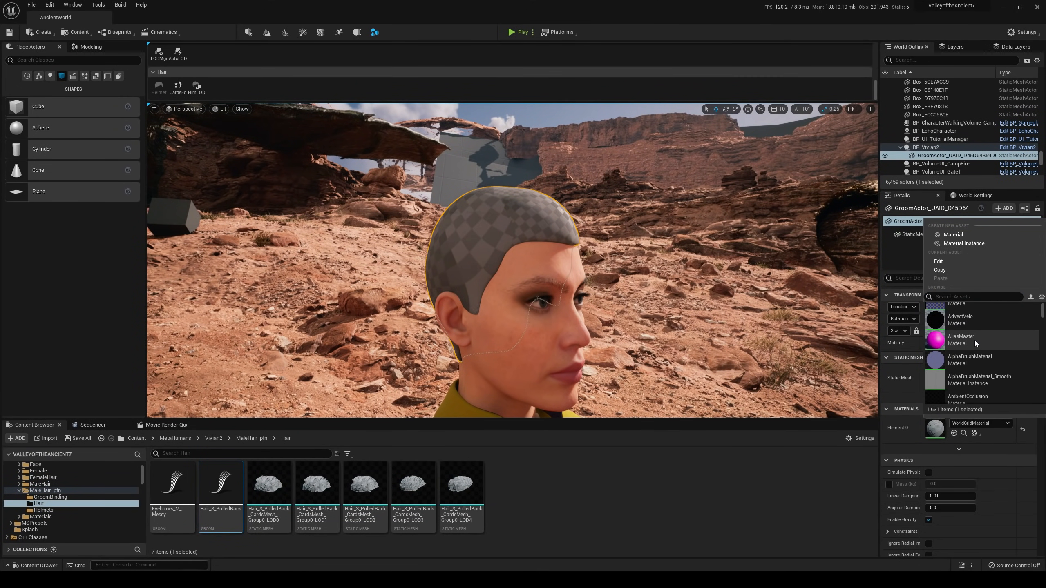
click(961, 339)
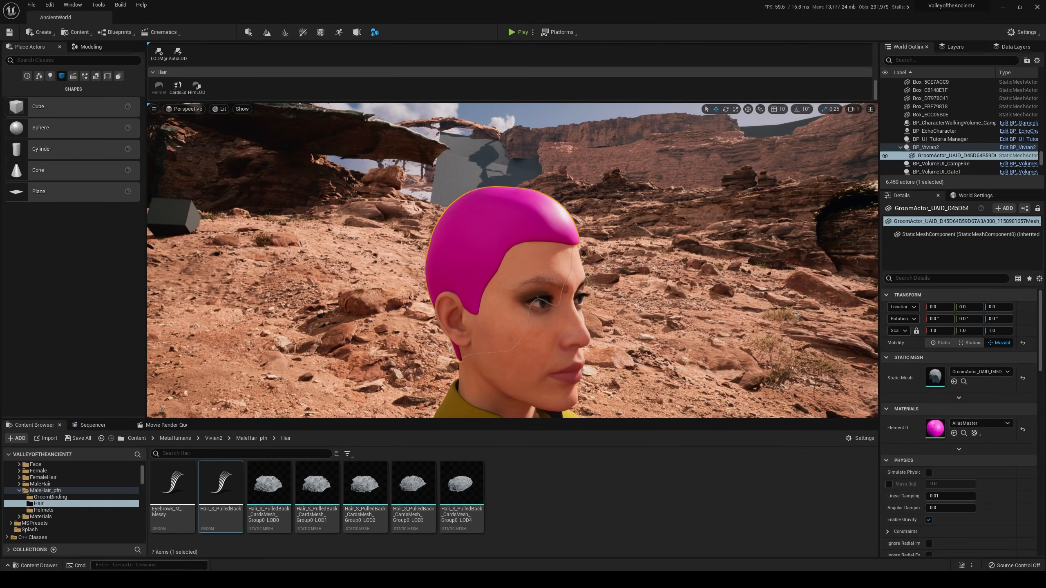